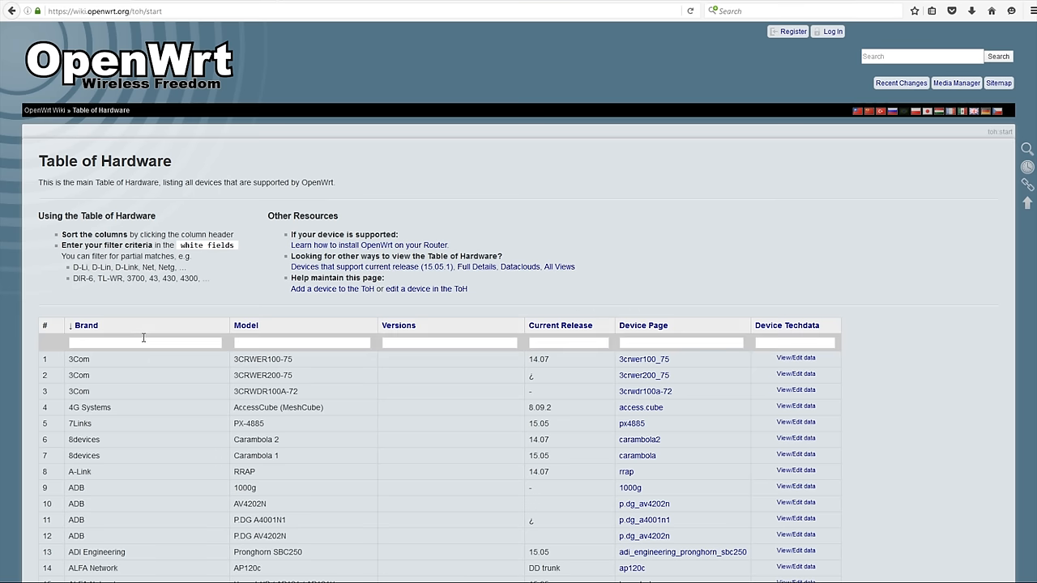
Filter the Table of Hardware by brand 'linksys' and model 'wrt1900' and open the WRT AC Series page
click(146, 342)
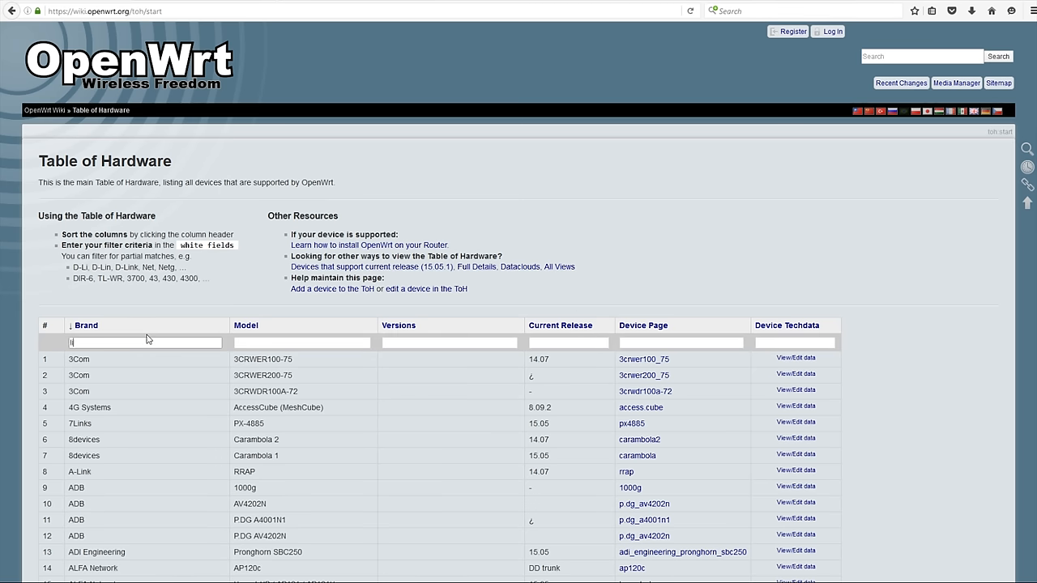
text(linksys)
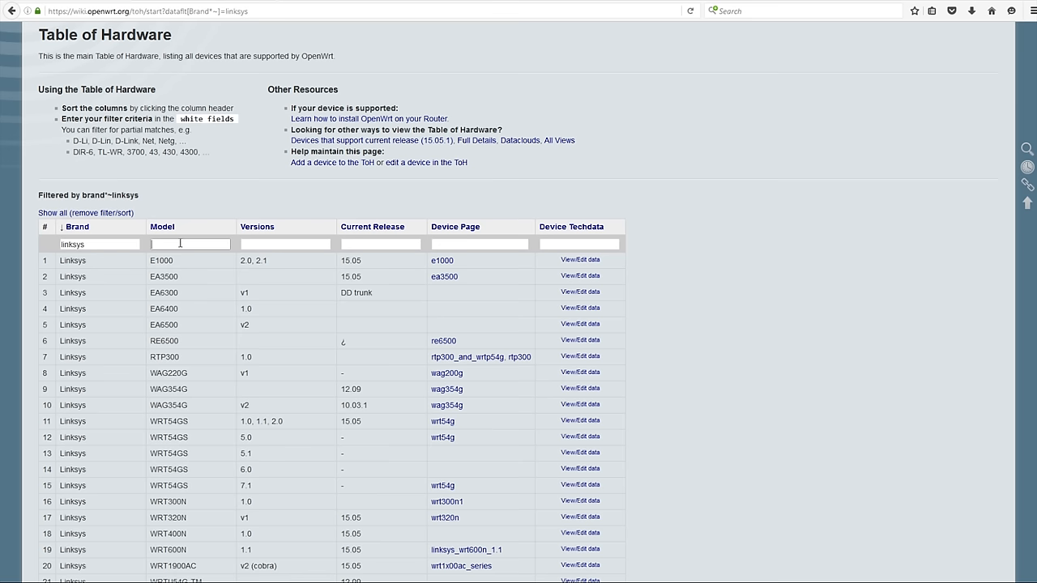
text(wrt1900)
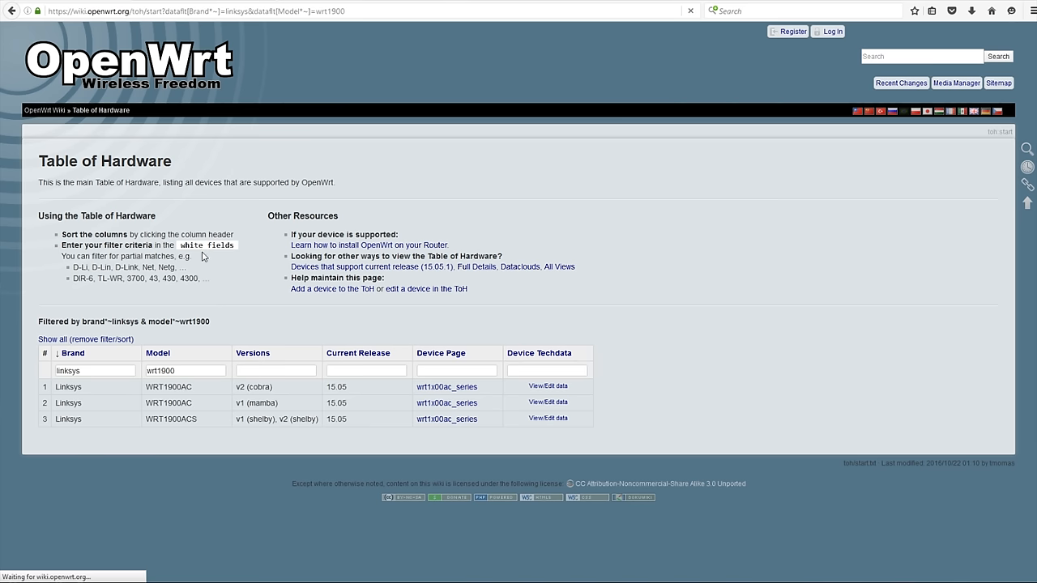
mouse_move(211, 439)
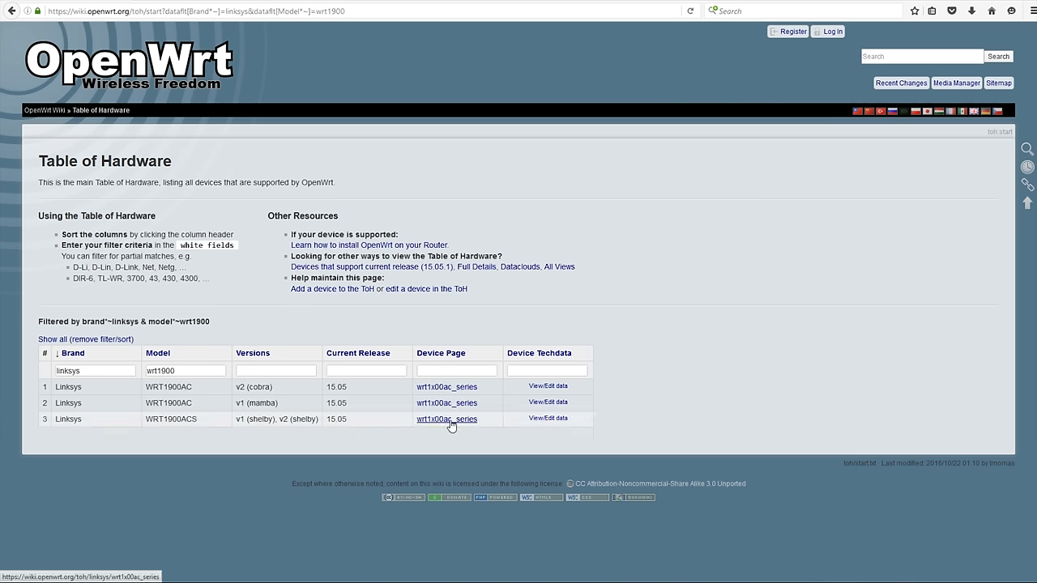
click(446, 419)
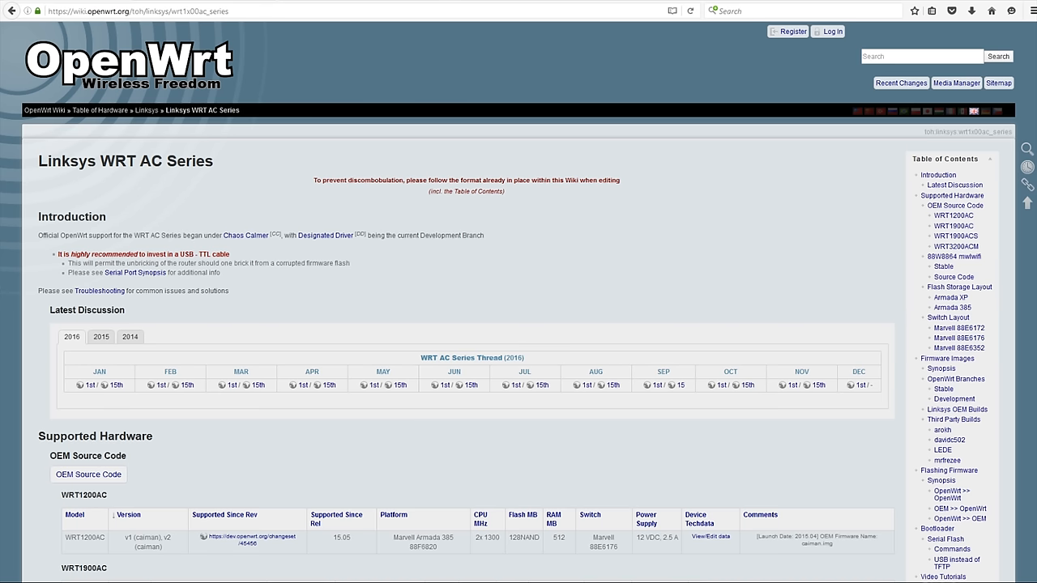
mouse_move(344, 296)
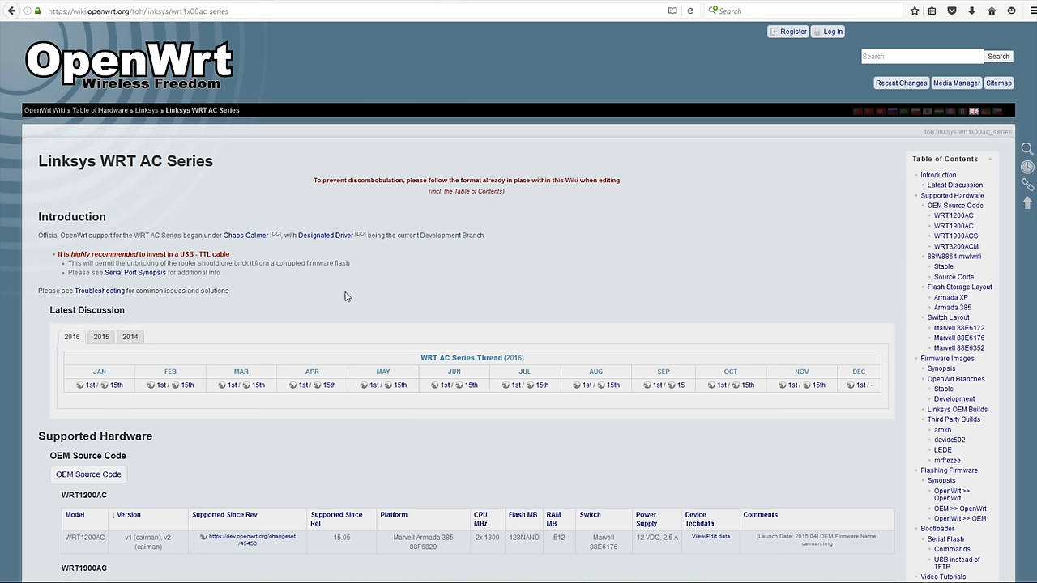
mouse_move(354, 295)
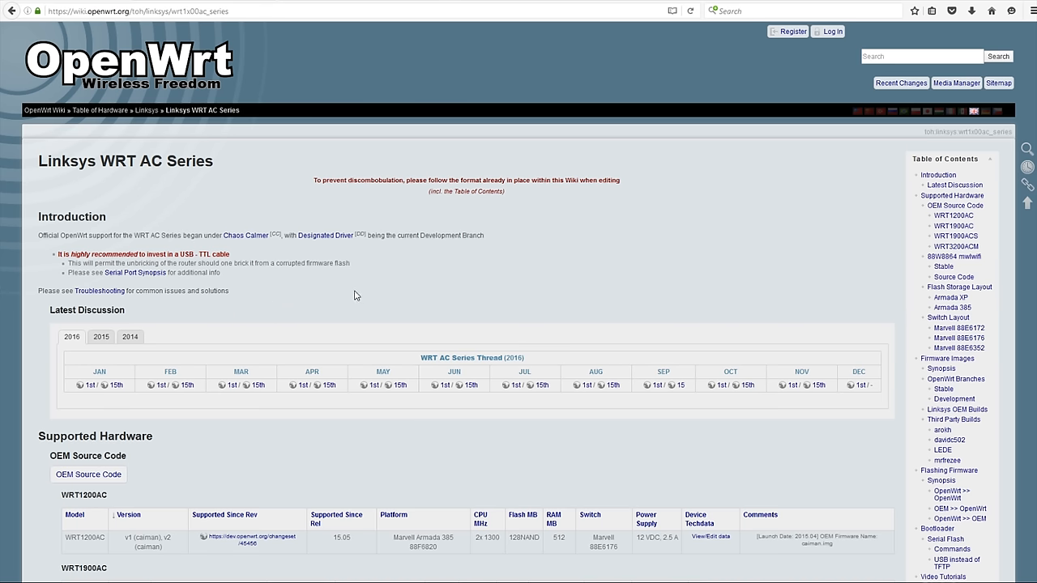
Bring up the Firmware Images section and show the WRT1900ACS downloads
scroll(down, 3)
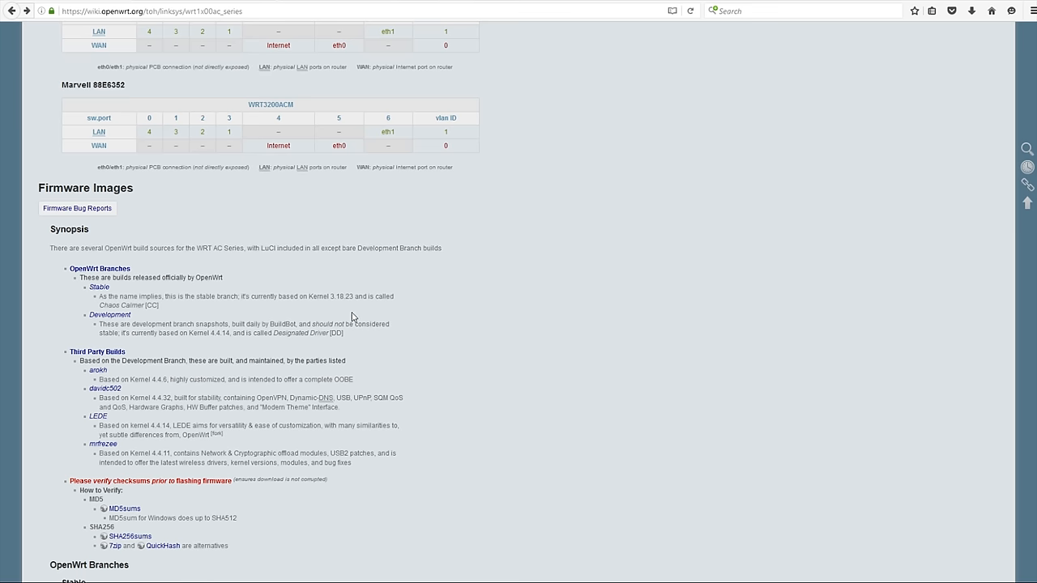
scroll(down, 3)
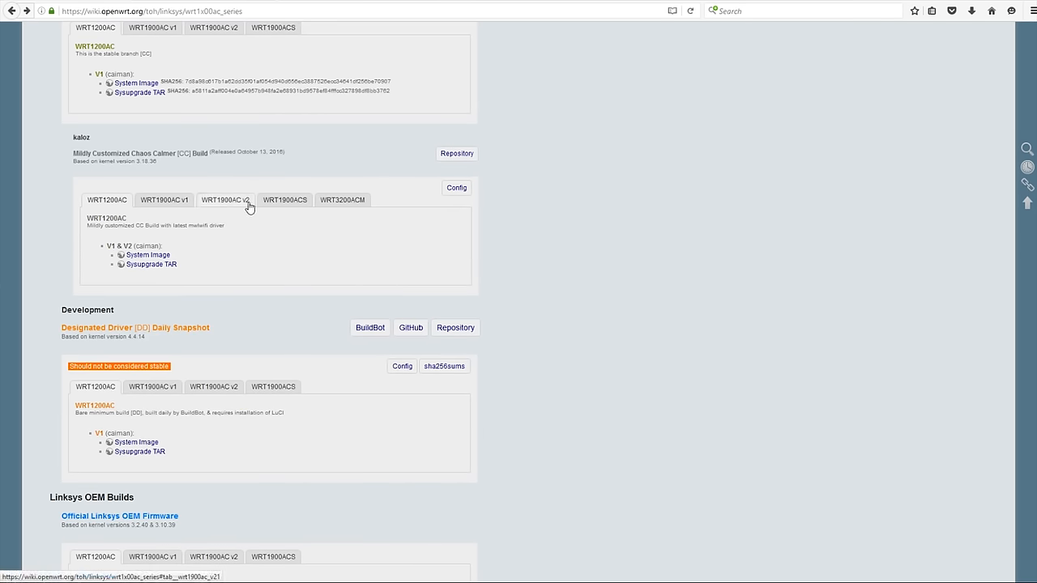
click(284, 200)
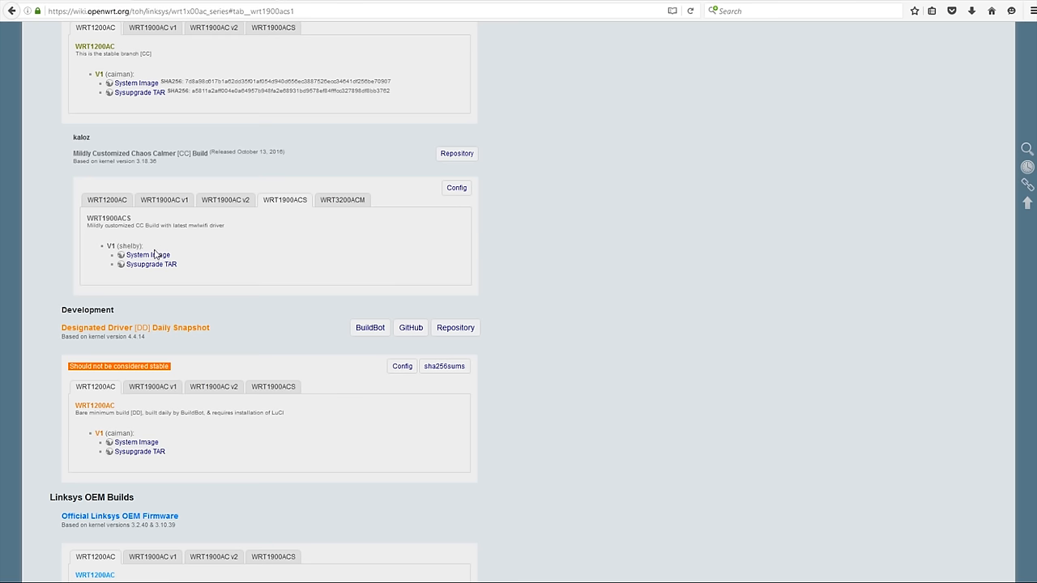
mouse_move(123, 154)
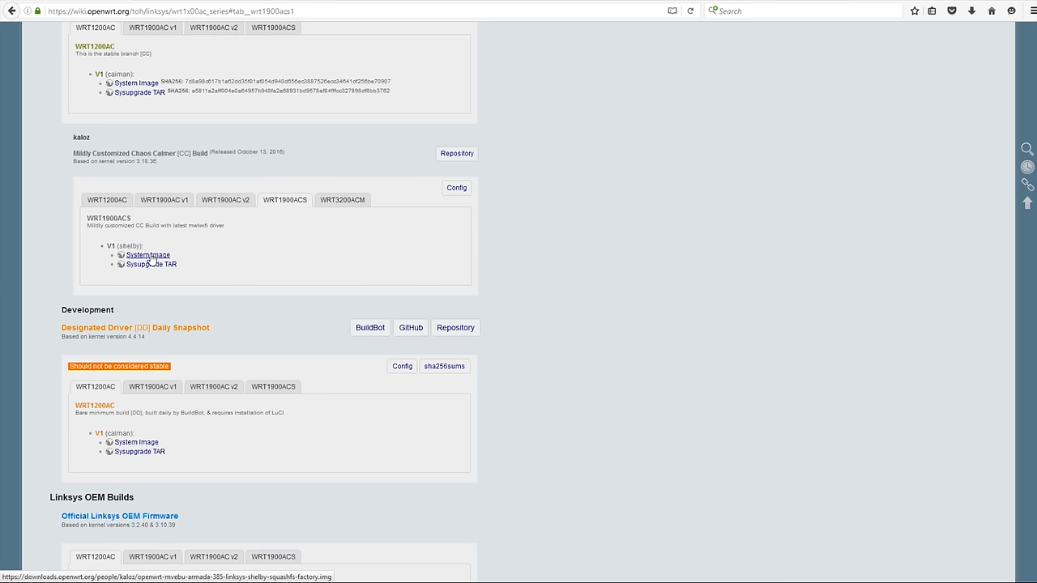
mouse_move(272, 251)
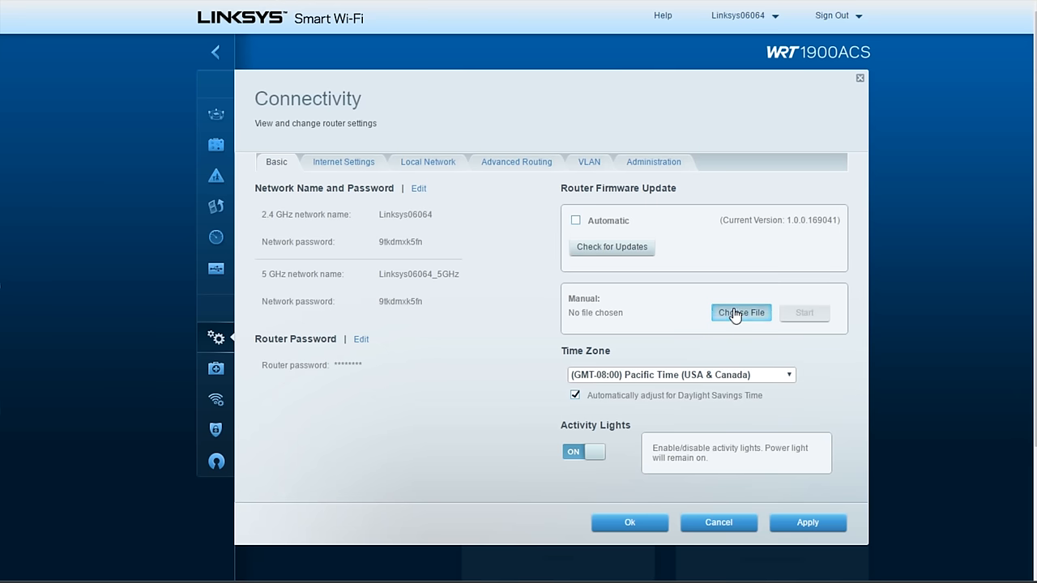
Flash the downloaded OpenWrt image from Connectivity > Basic, accepting both warnings and the reboot notice
click(740, 313)
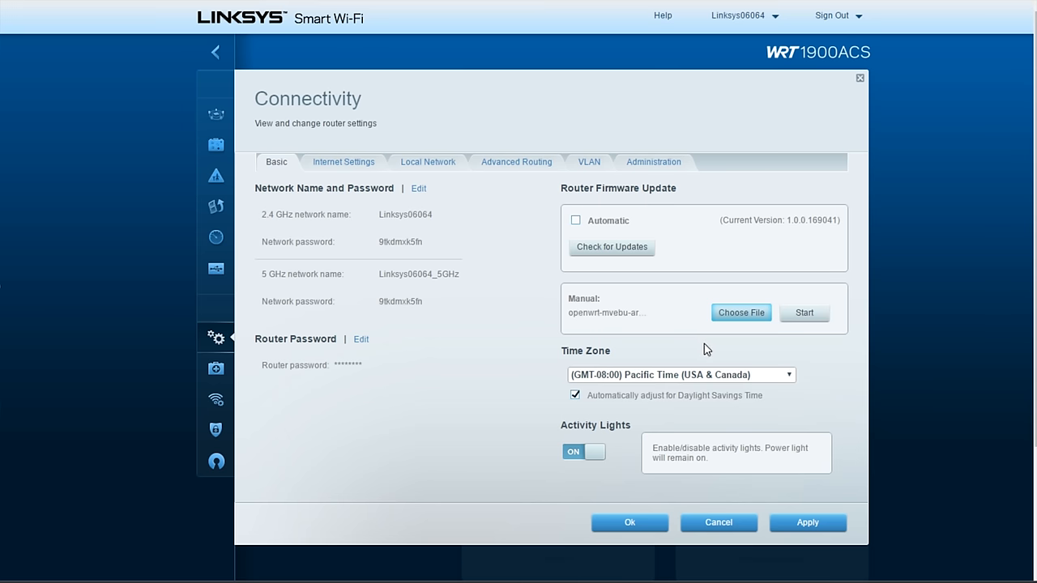
click(804, 313)
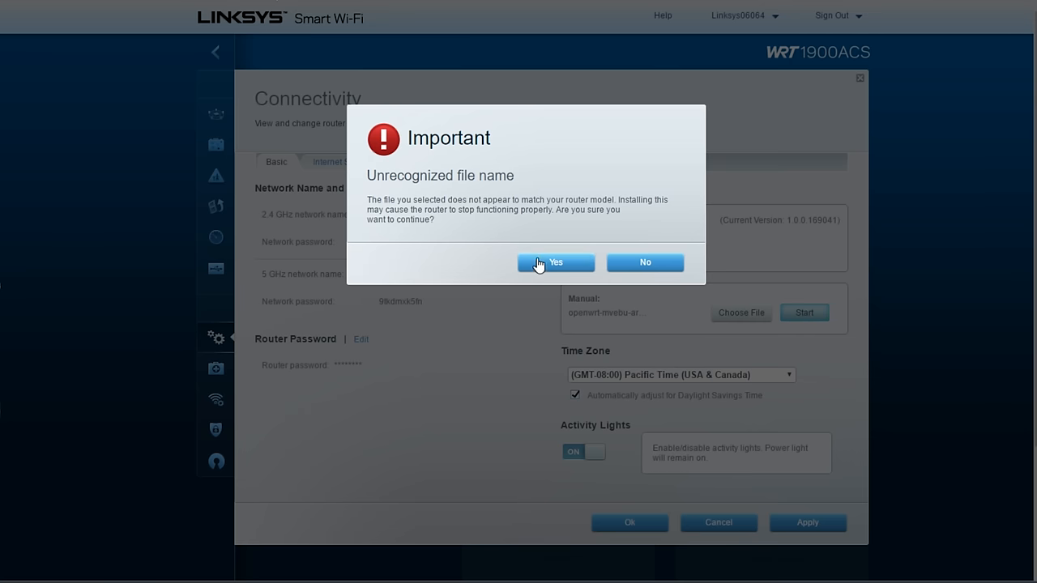
click(555, 263)
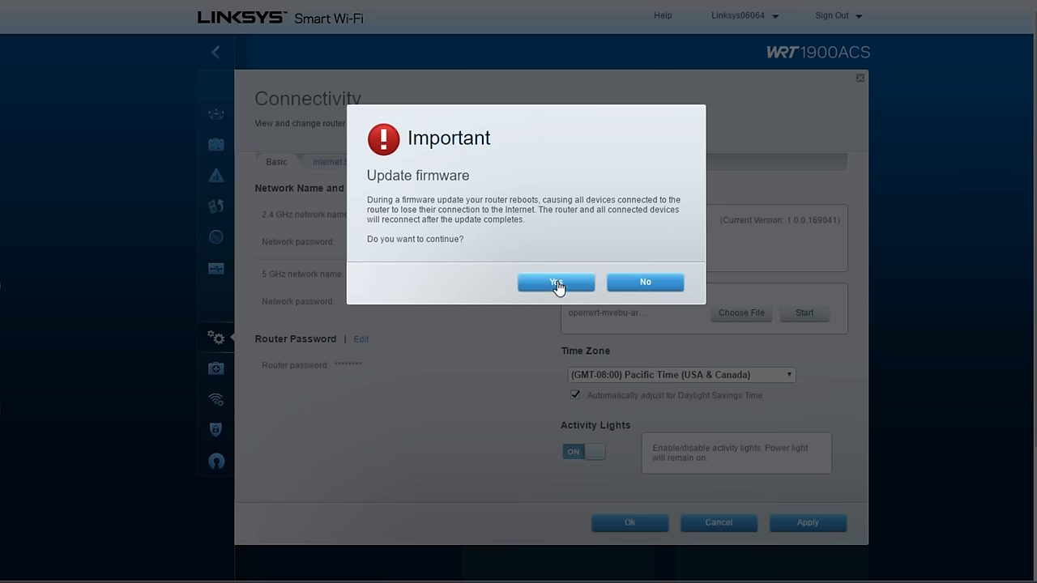
click(556, 282)
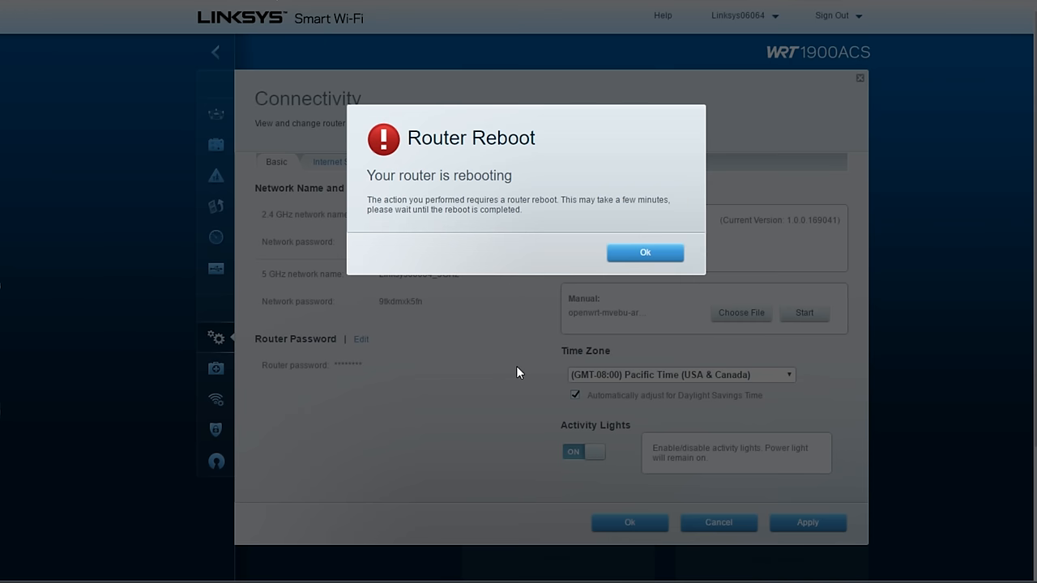
click(645, 252)
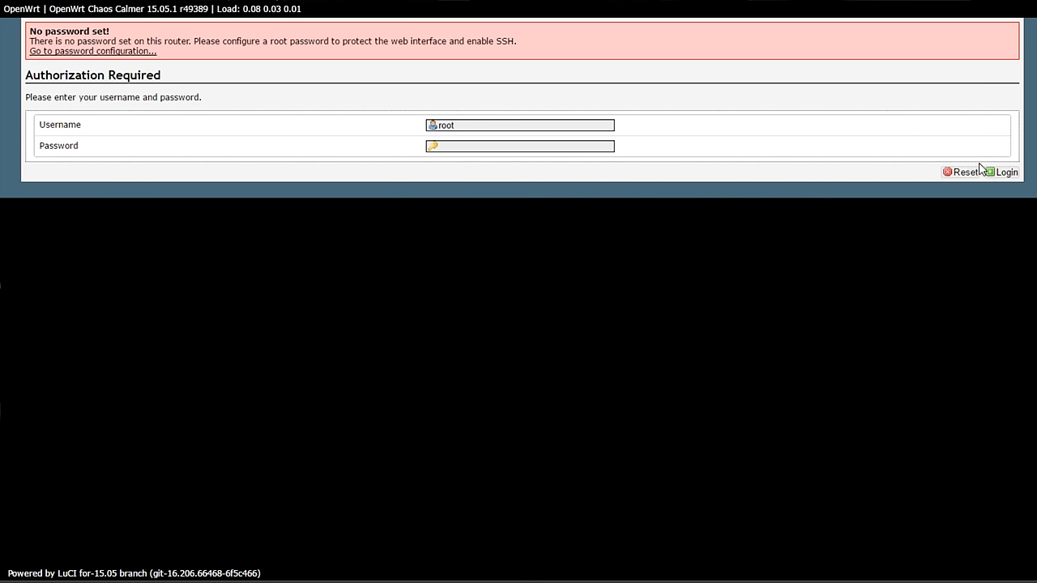
click(1007, 172)
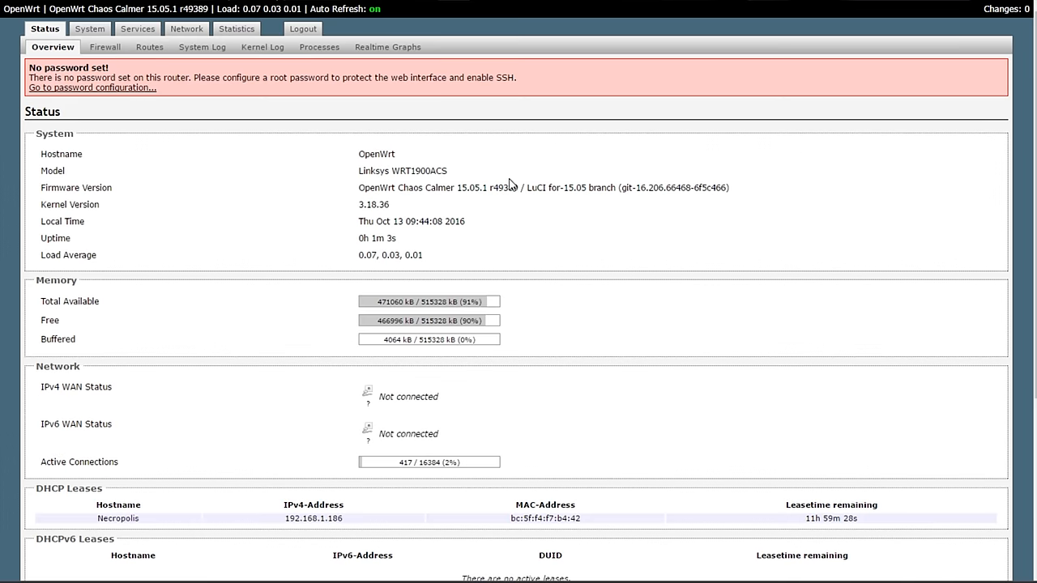
click(87, 29)
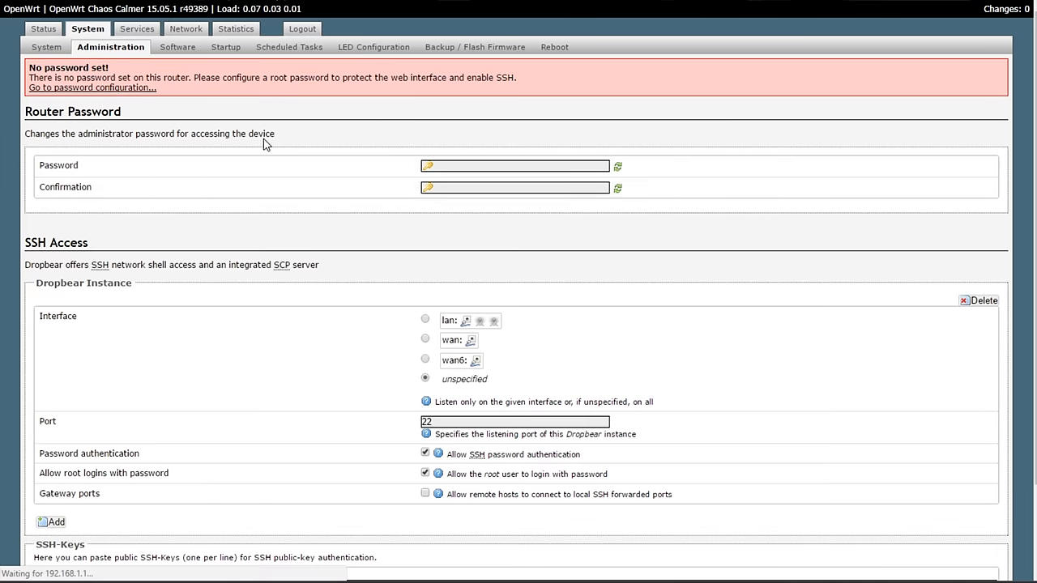
text(password)
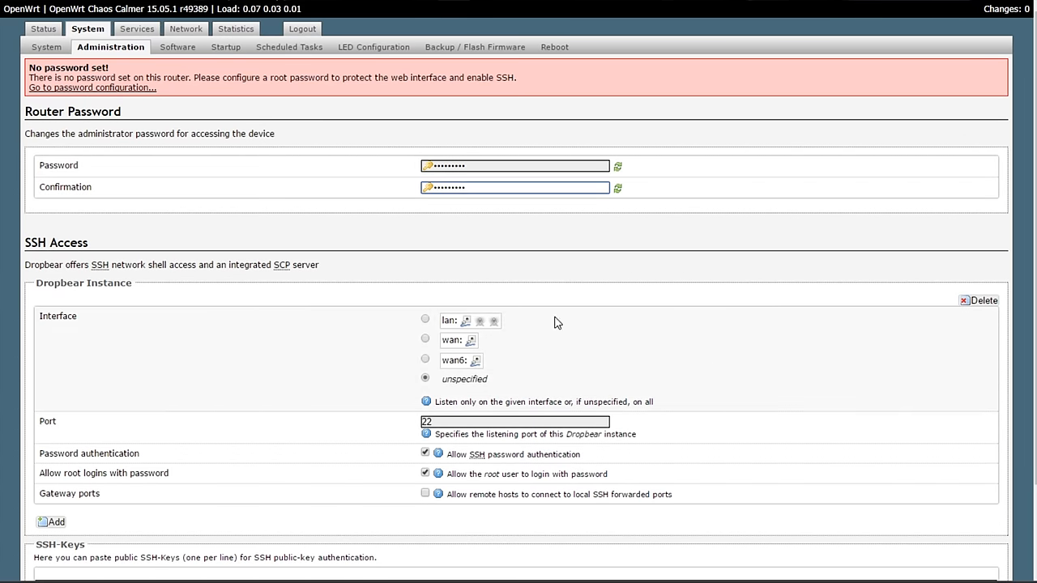
scroll(down, 3)
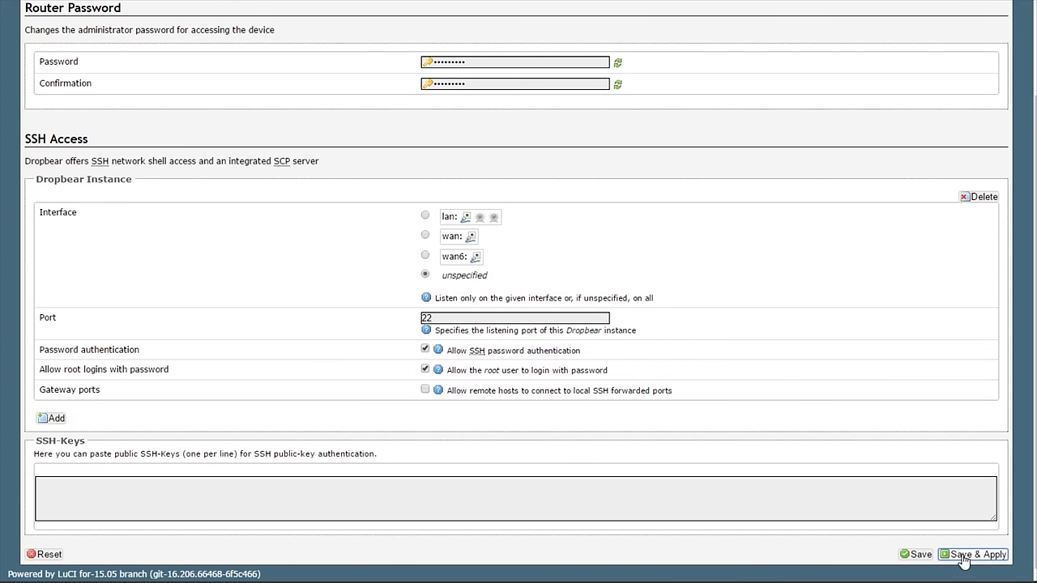
click(977, 554)
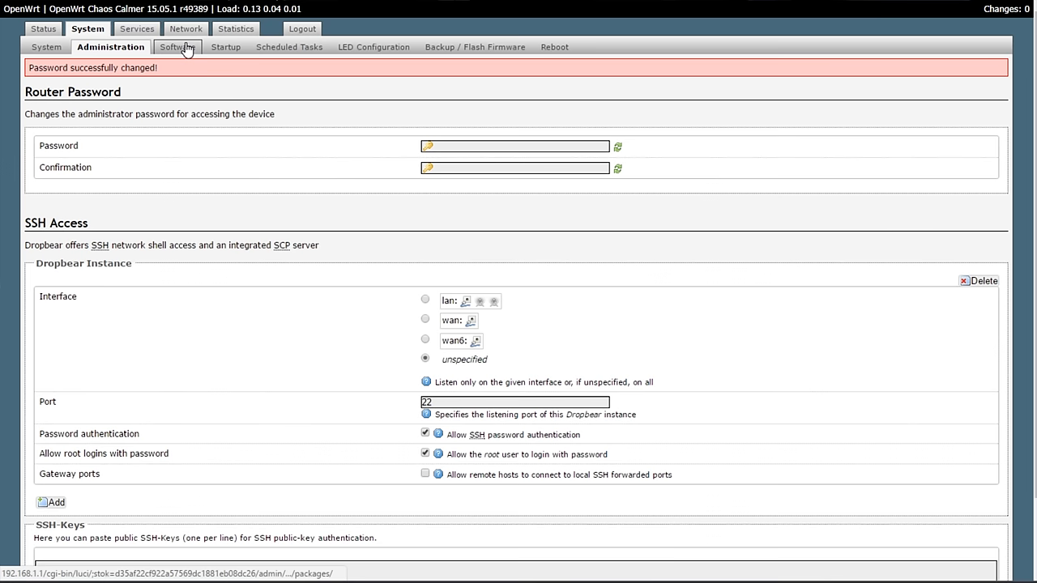
Edit radio0's wireless network from Network > Wifi and rename its ESSID to 'Qain'
click(186, 28)
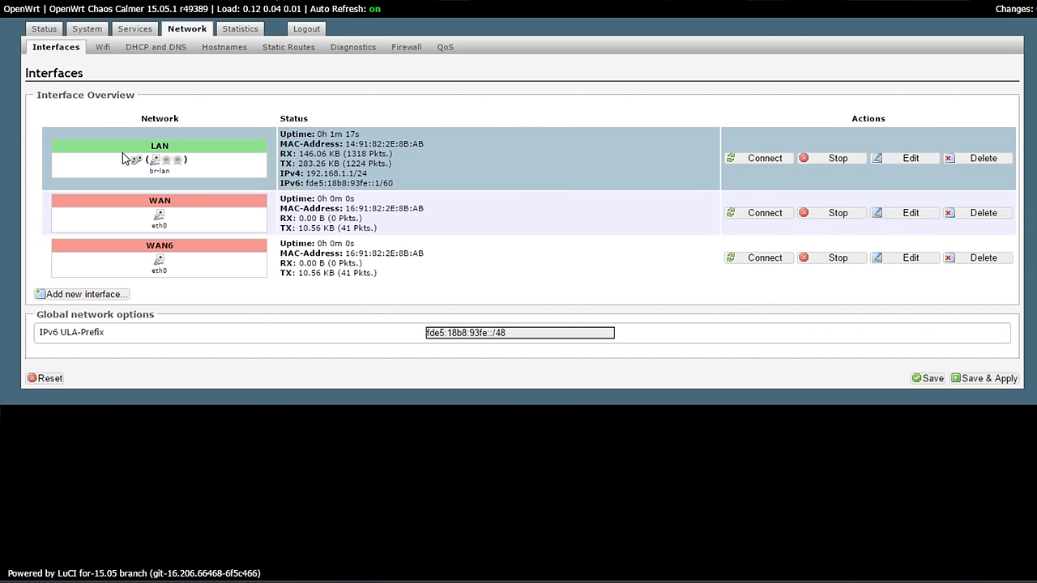
click(97, 46)
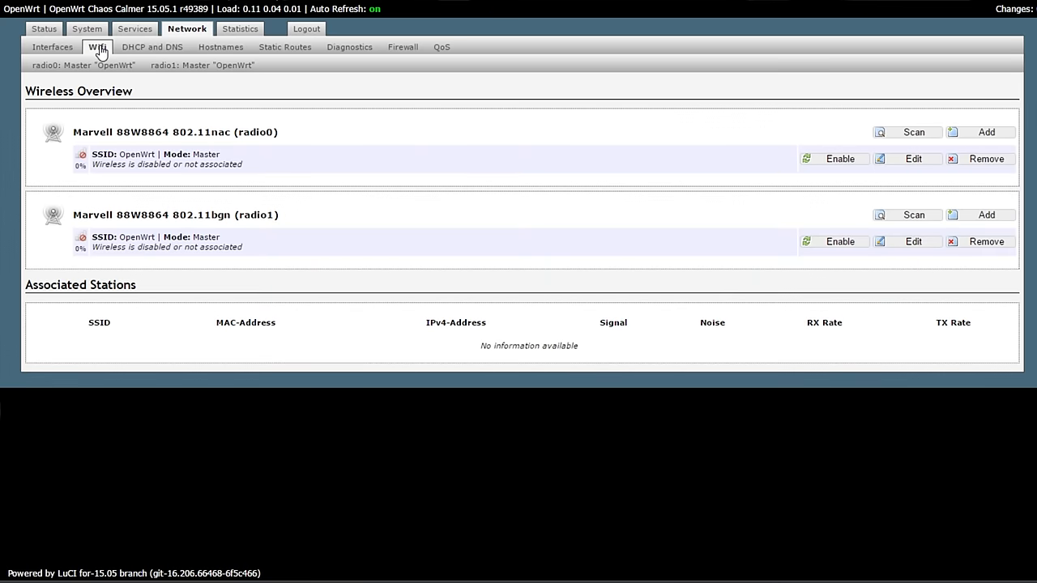
mouse_move(864, 180)
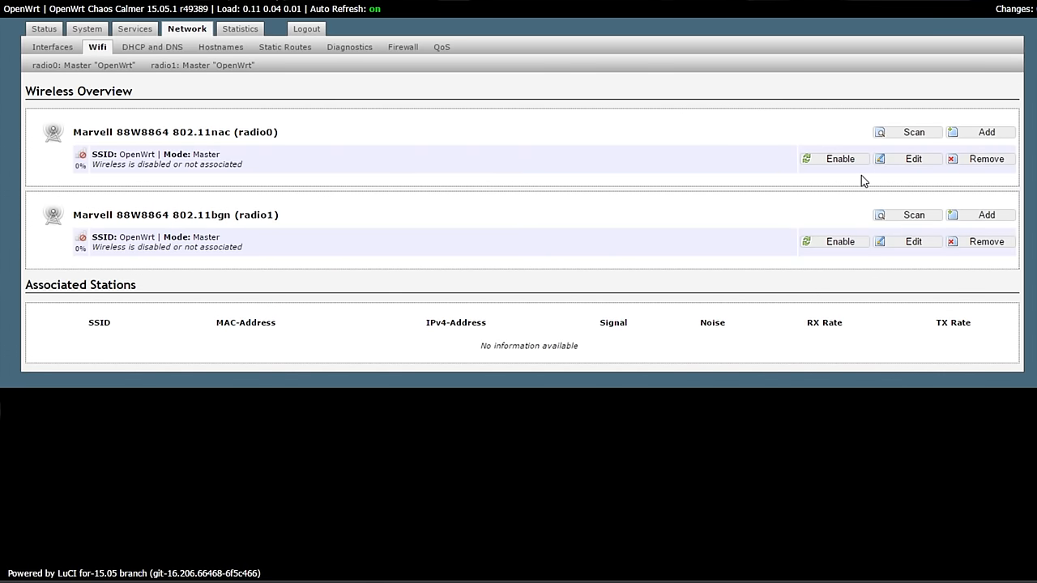
click(913, 159)
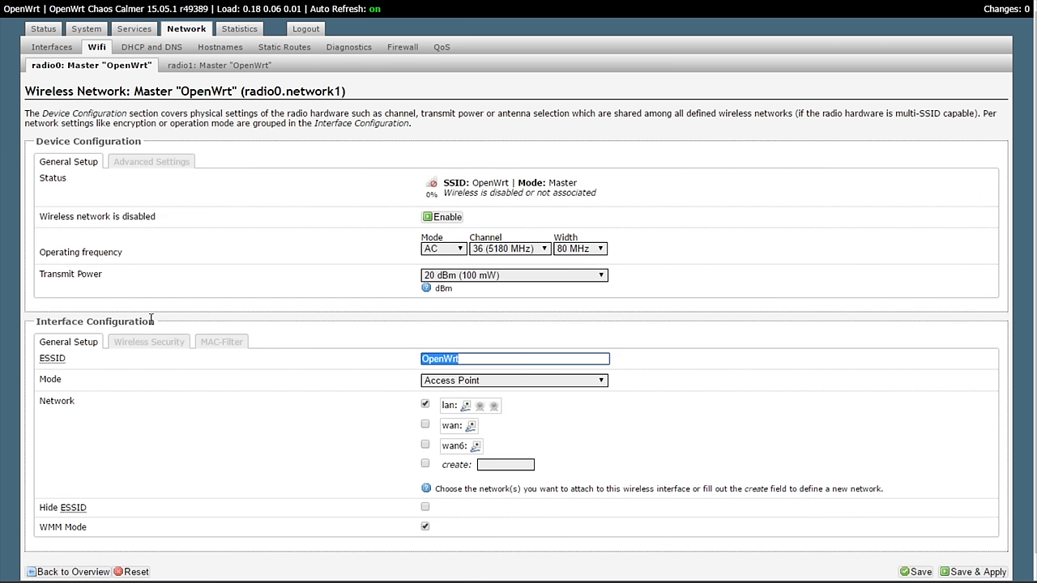
text(Qain)
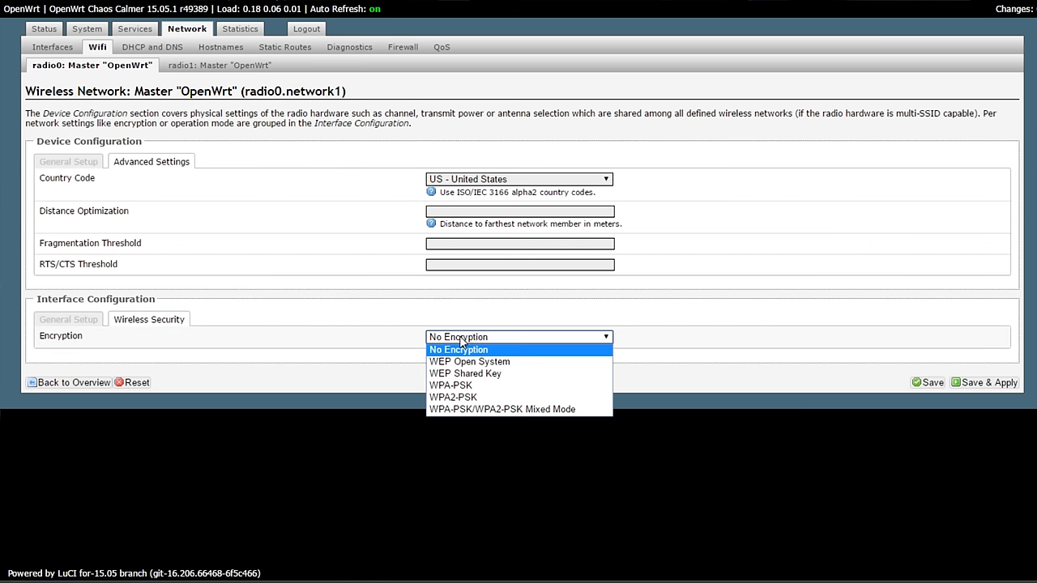
Secure radio0 with WPA2-PSK encryption, Force CCMP (AES) cipher and a key
click(453, 397)
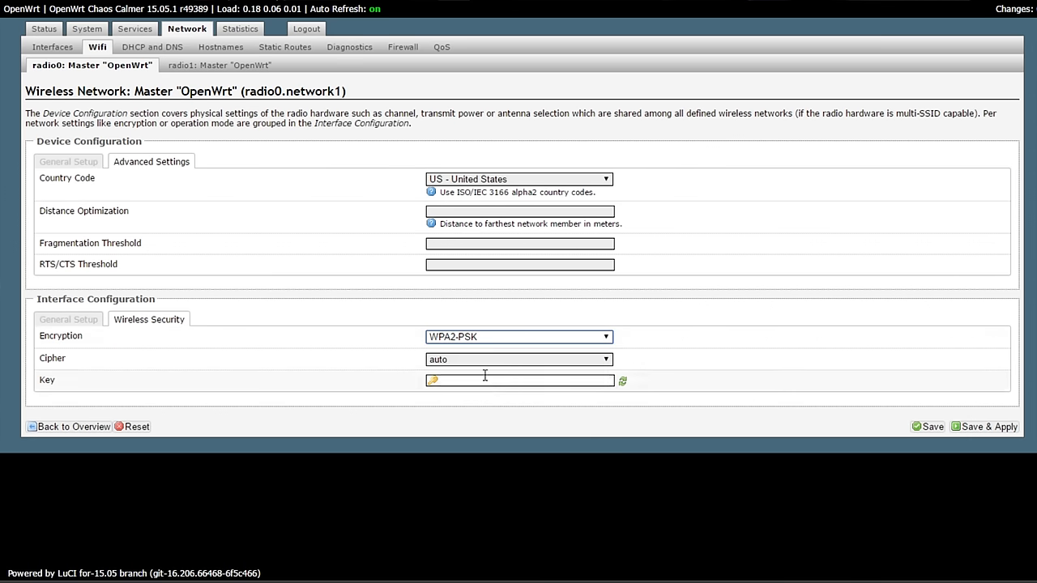
click(518, 359)
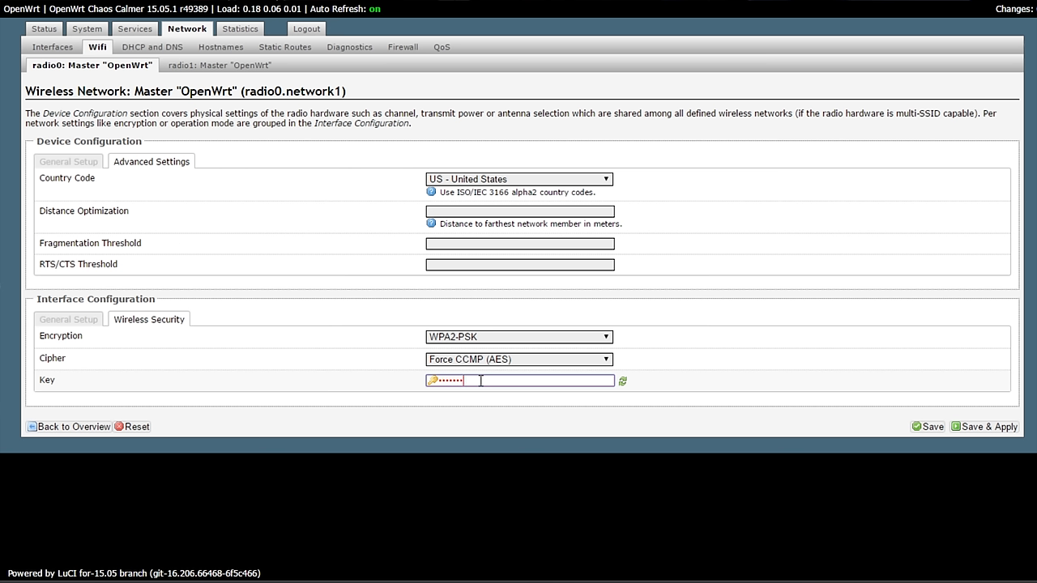
text(•••)
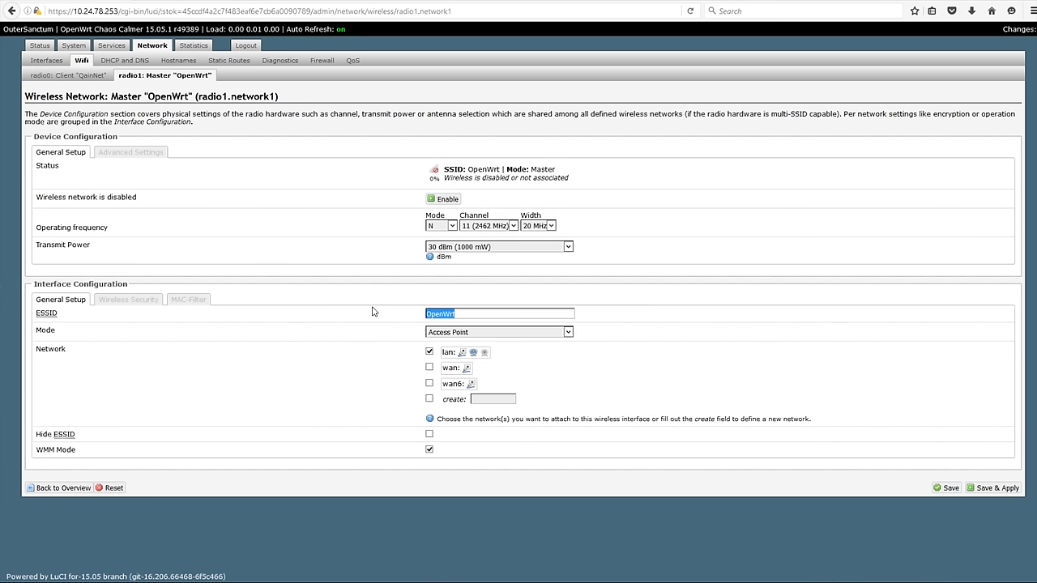
Name radio1's network FBIVanDownByTheRiver, confirm WPA2-PSK/CCMP security, and save and apply
text(FBIVanDownByTheRi)
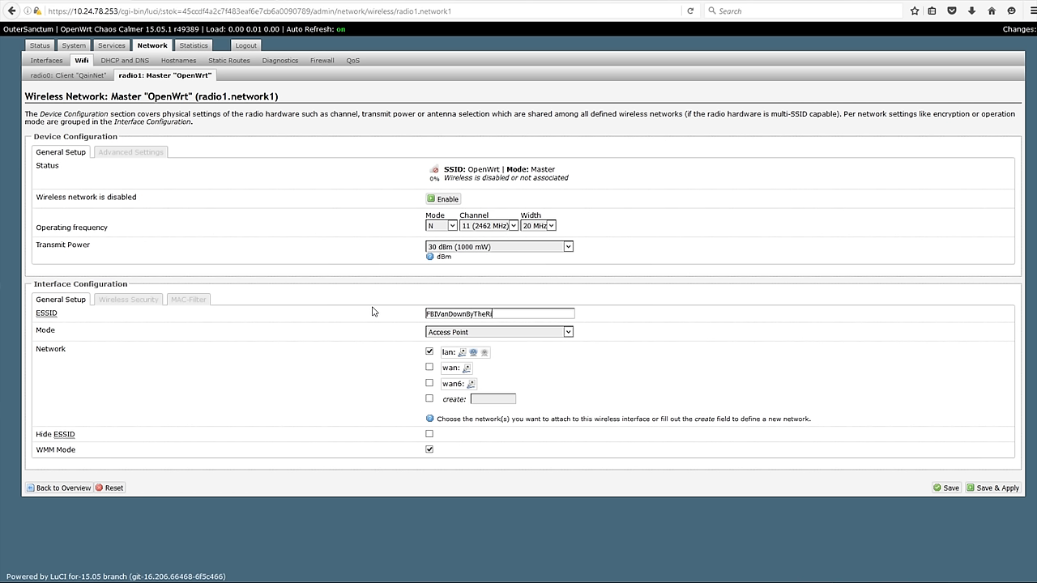
click(128, 299)
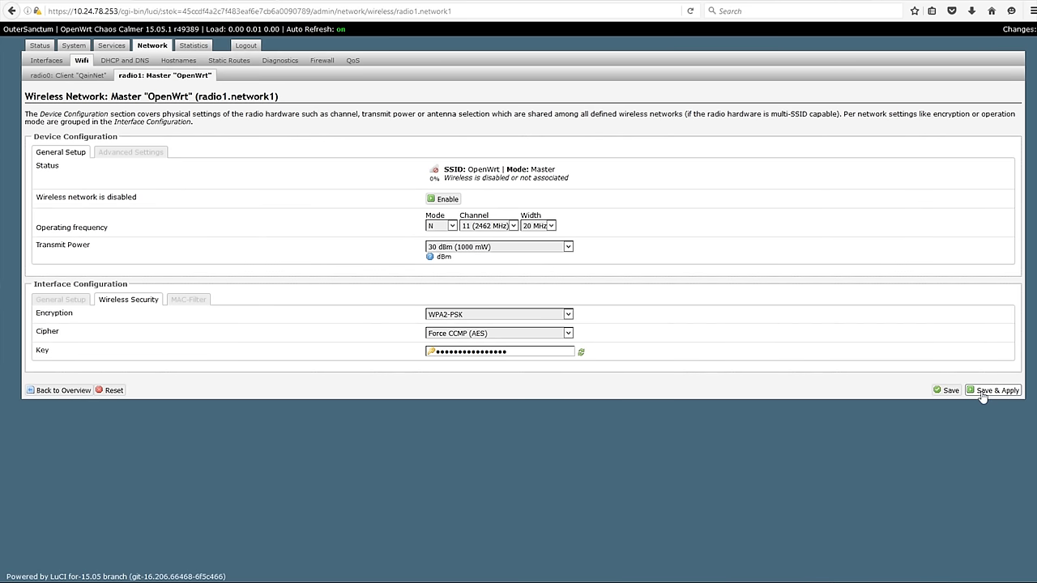
click(997, 390)
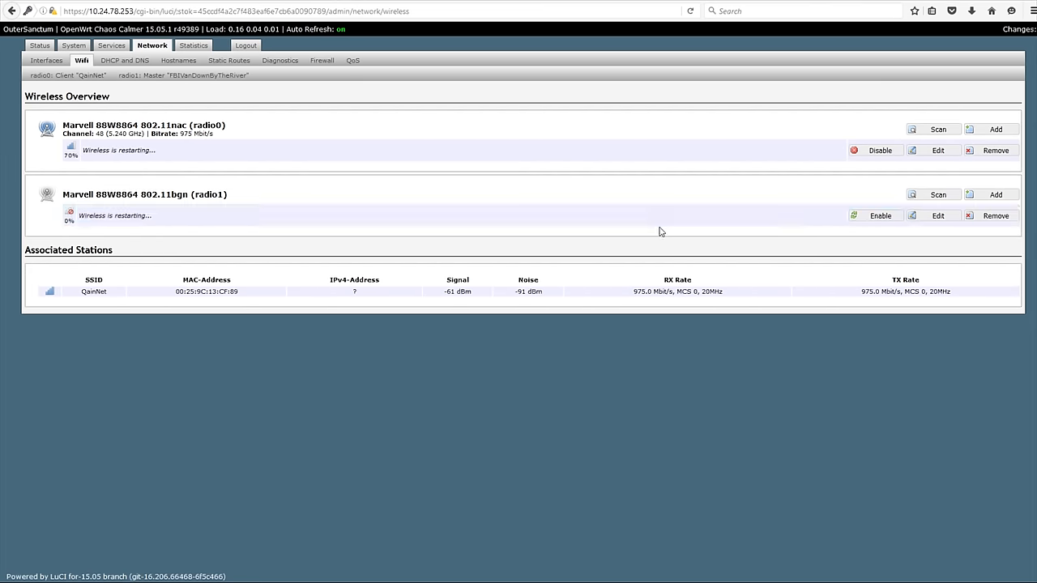
click(938, 150)
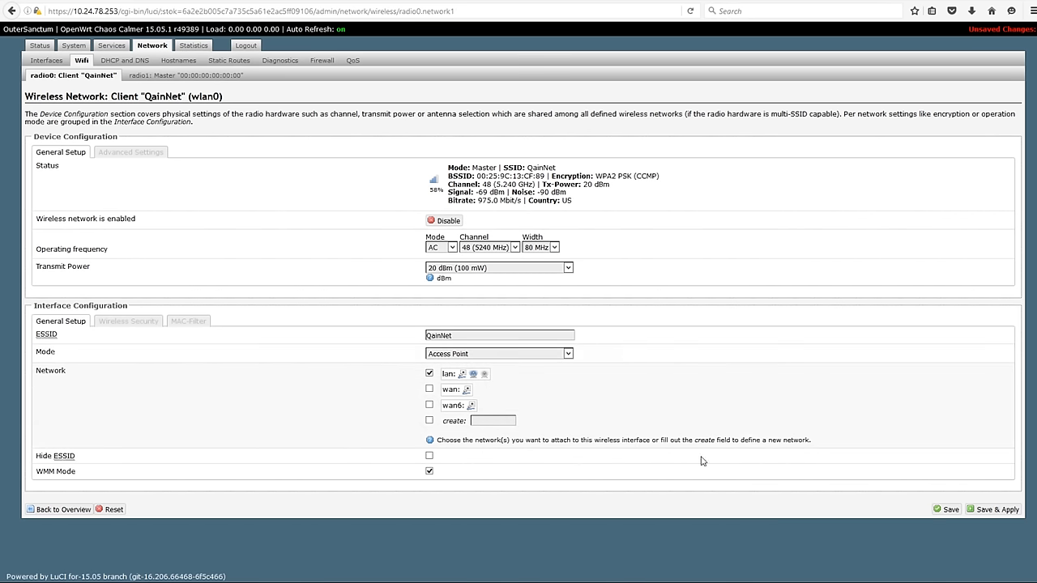
mouse_move(296, 311)
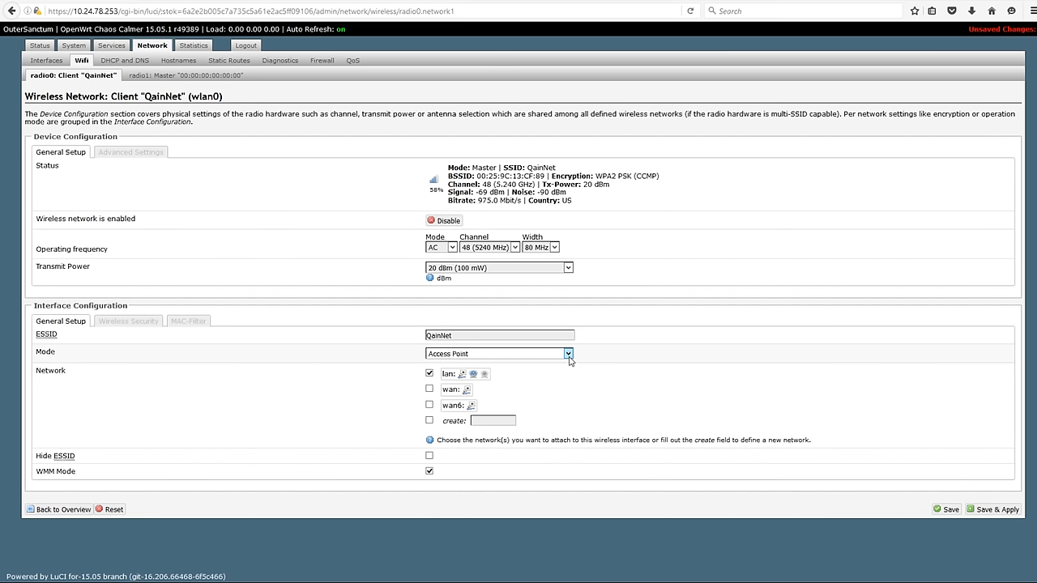
mouse_move(523, 401)
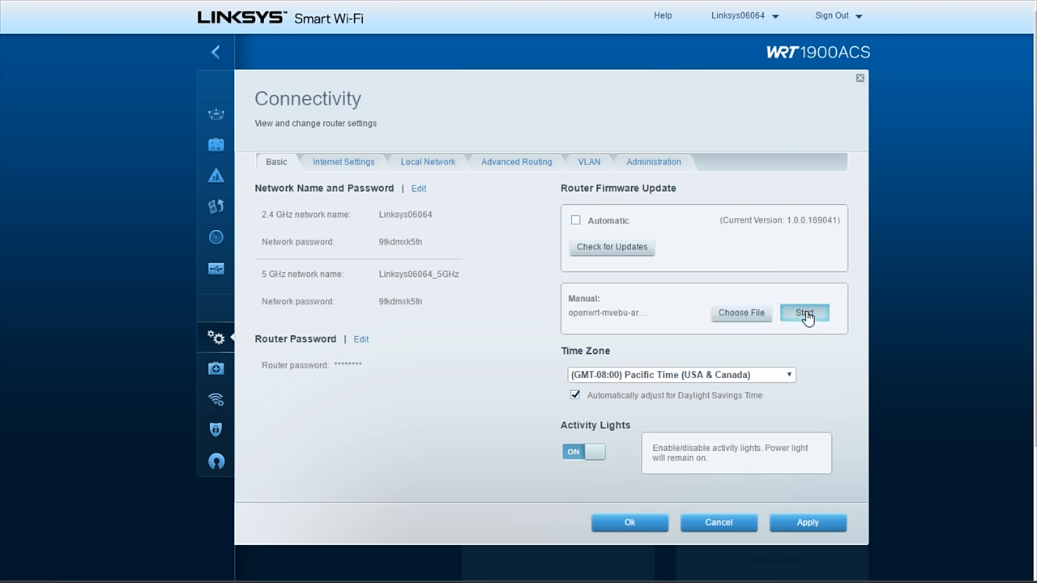
Start the OpenWrt firmware flash in Linksys Smart Wi-Fi and acknowledge the reboot notice
click(804, 313)
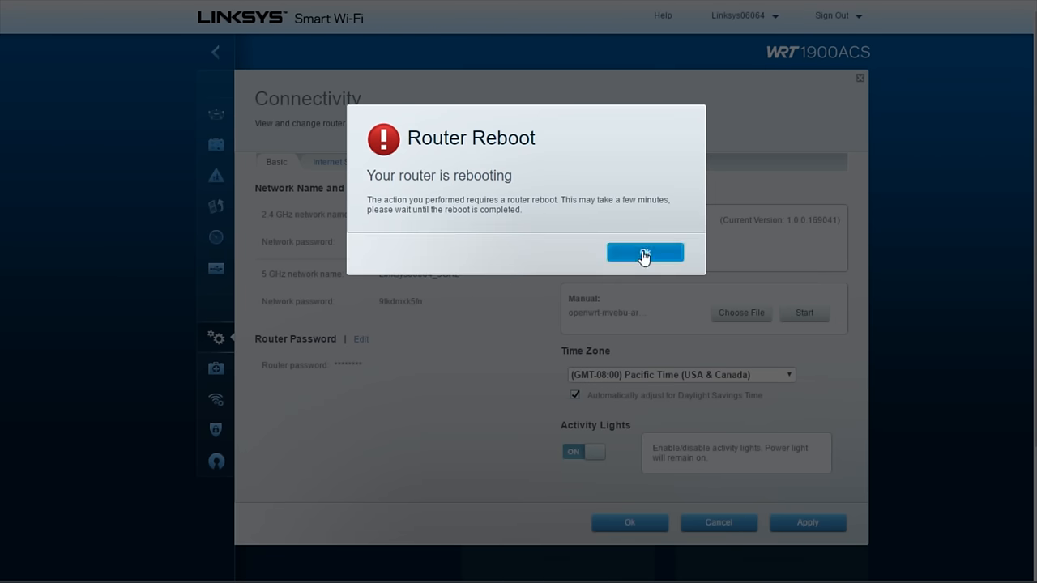
click(645, 252)
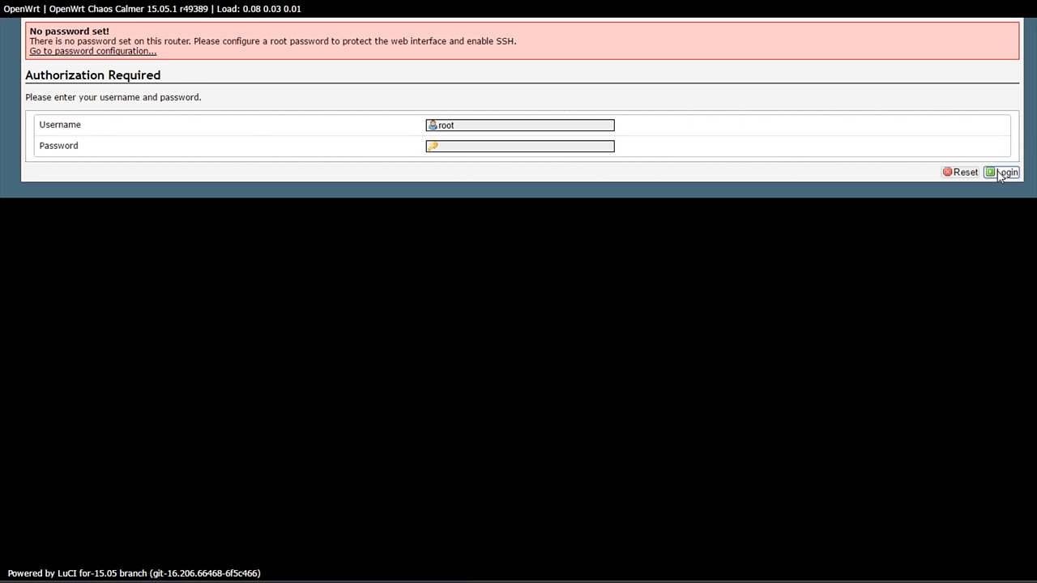
Log into the fresh LuCI and open radio0's wireless network settings, ESSID QainNet
click(1005, 172)
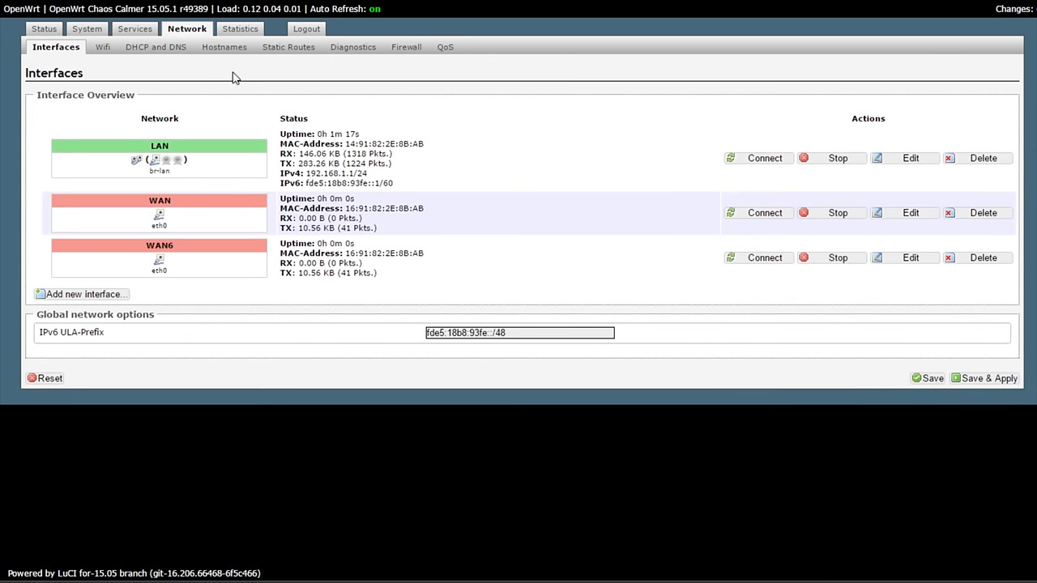
click(102, 47)
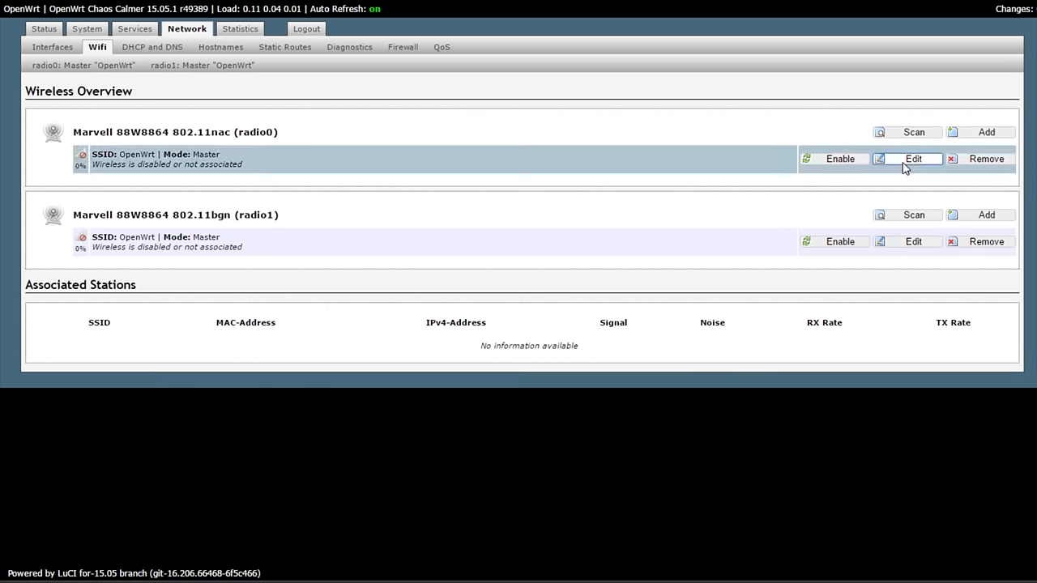
click(913, 159)
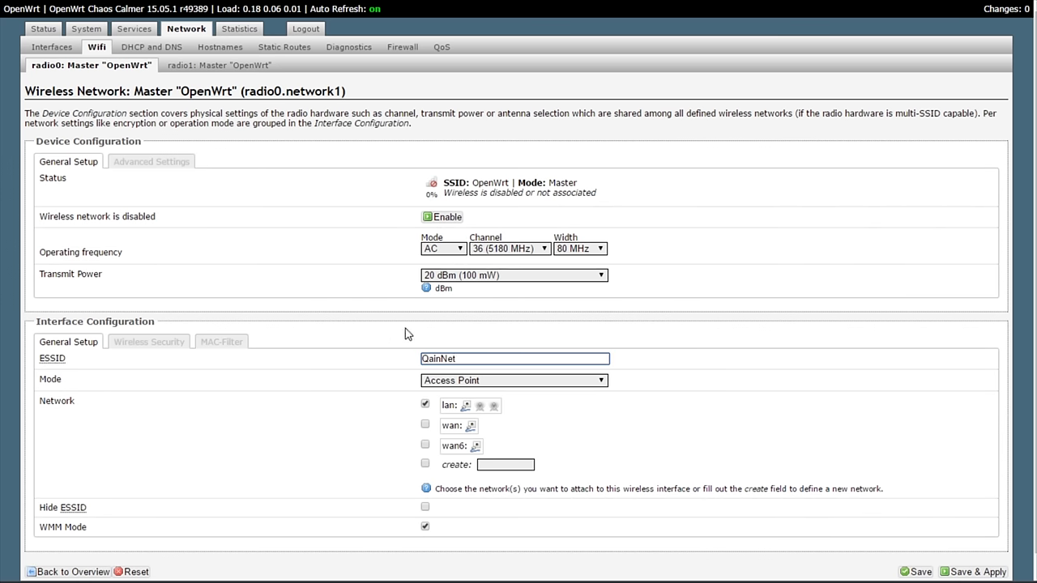
click(513, 380)
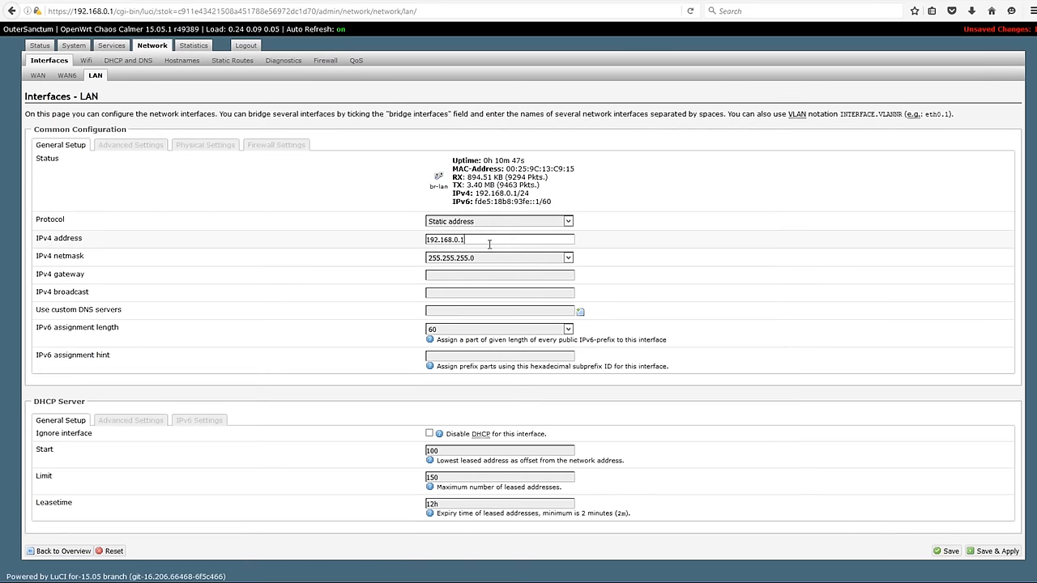
Give the LAN interface static address 192.168.0.254, gateway 192.168.0.1, broadcast 192.168.0.255 and DNS 8.8.8.8
text(192.168.0.)
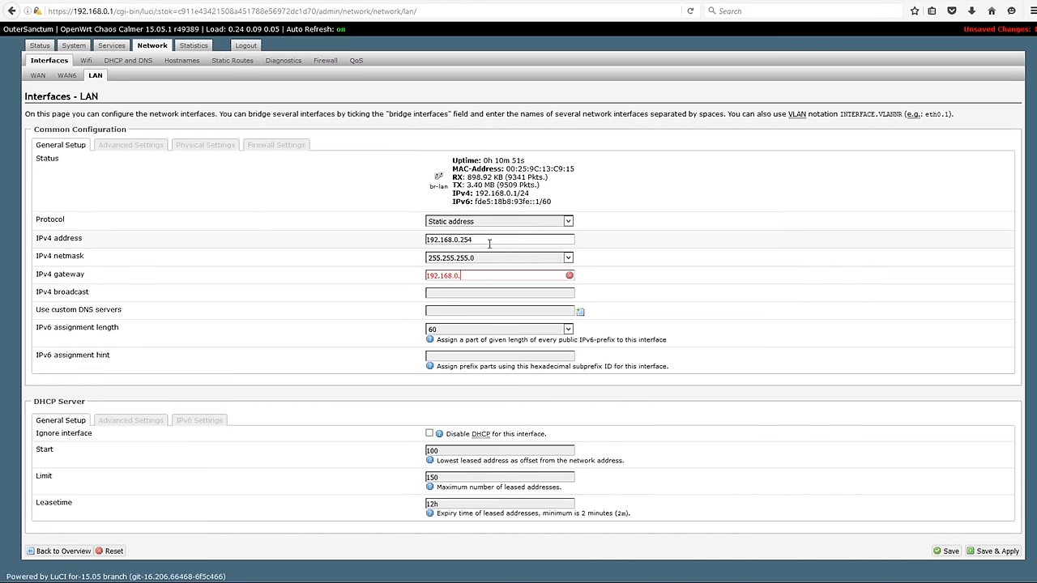
text(19)
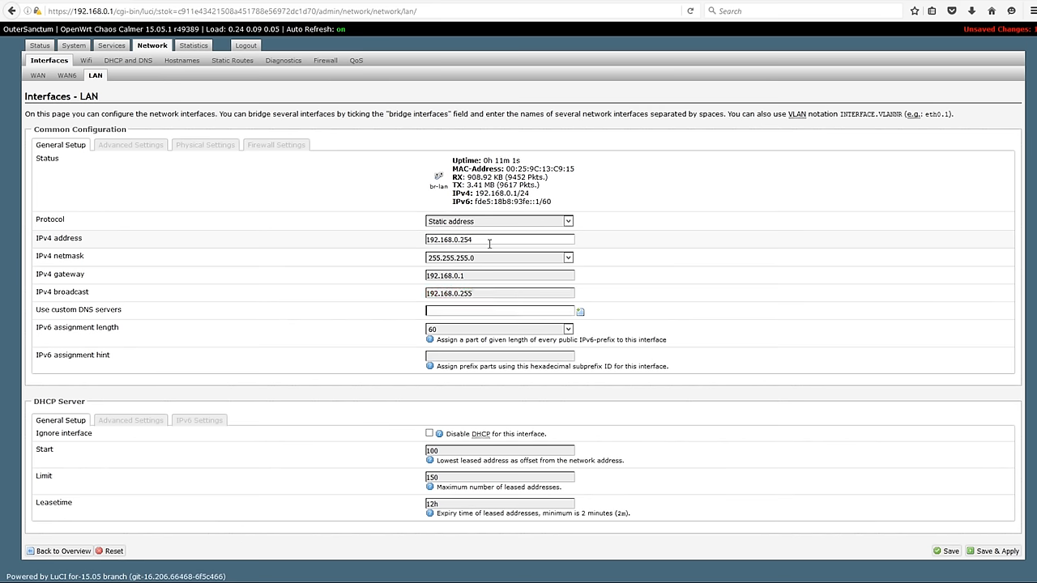
text(8.8.8.8)
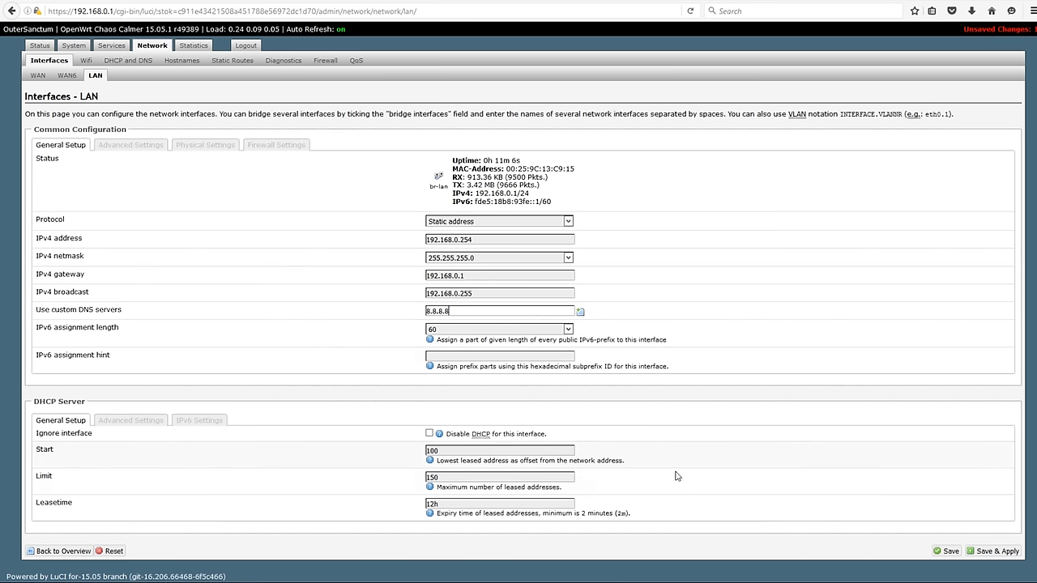
Open a new browser tab and start entering 'qainsworld.c' in the address bar
click(429, 433)
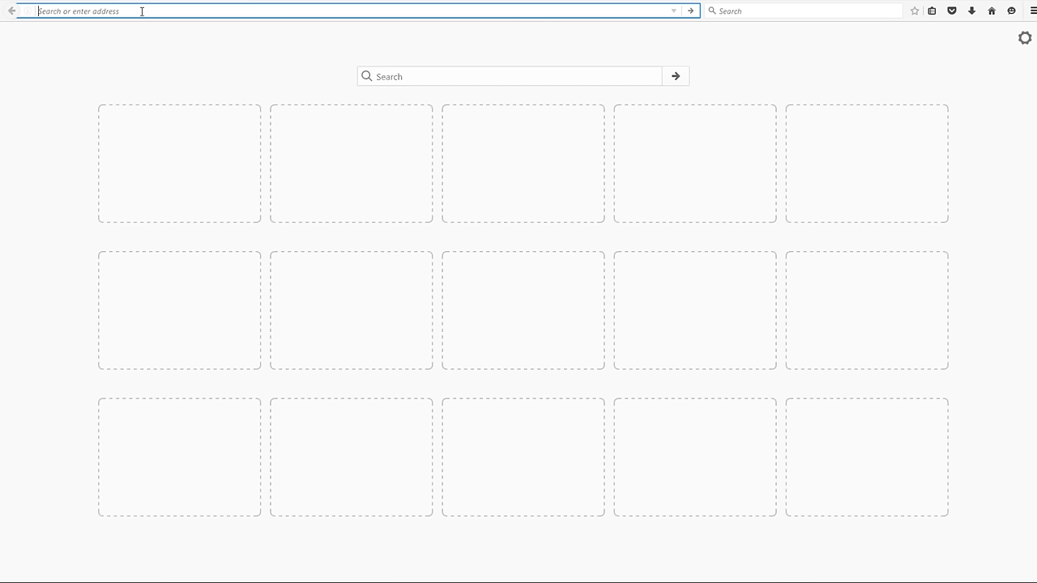
text(qainsworld.c)
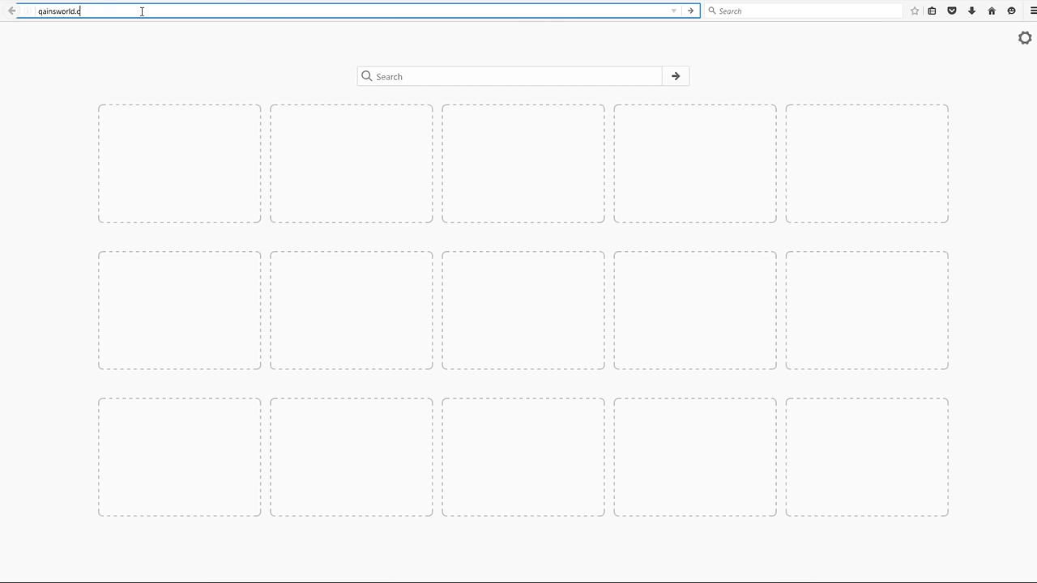